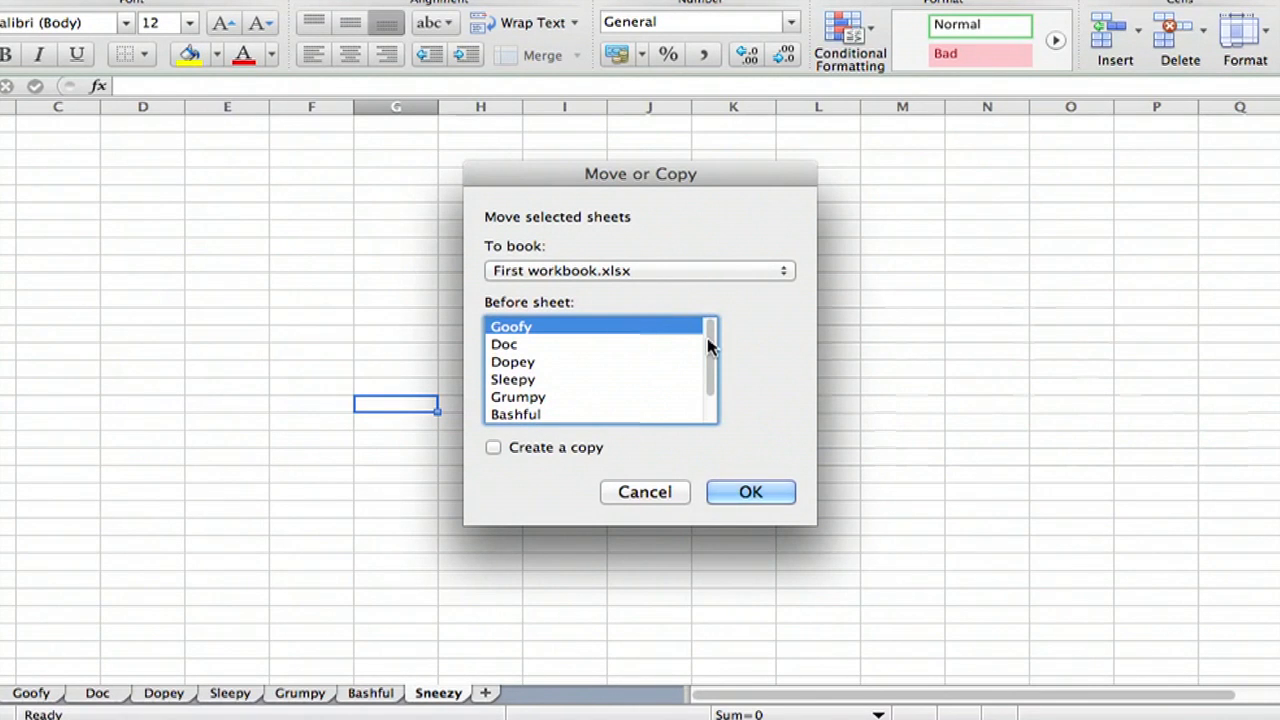
Drag the Sneezy tab to sit right after Goofy, with Dopey ending up last
left_click(750, 492)
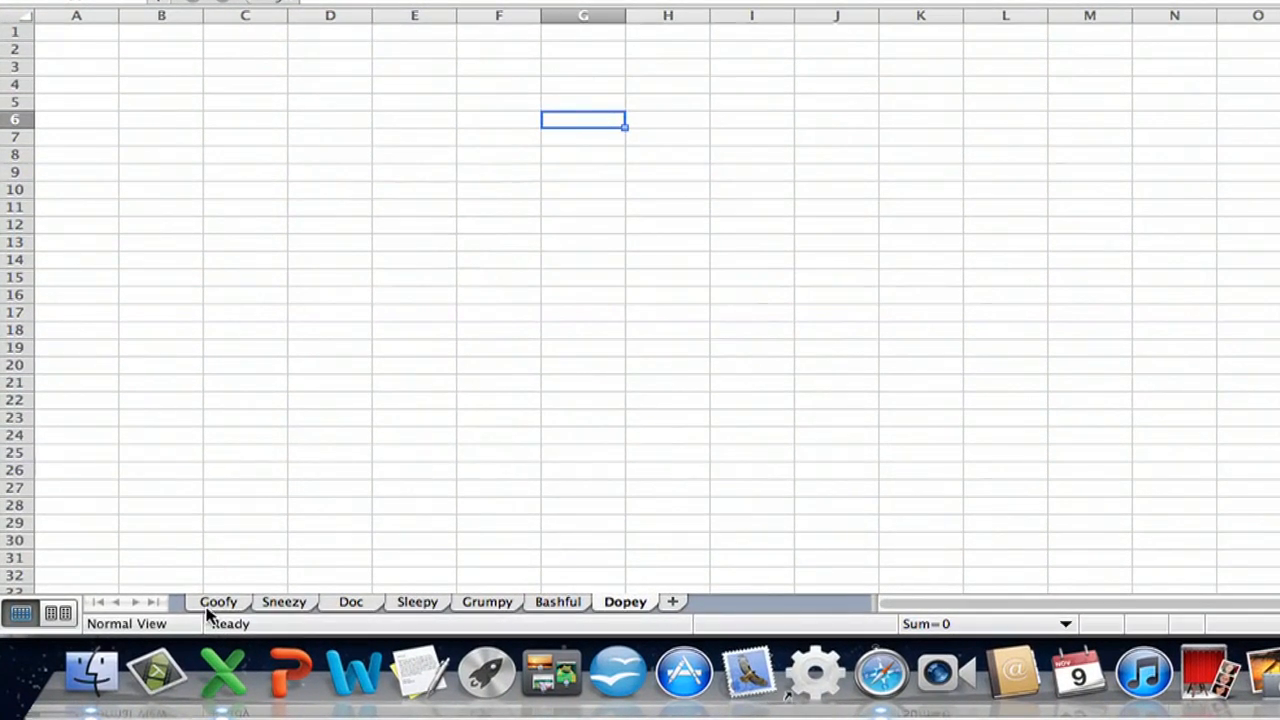
mouse_move(284, 424)
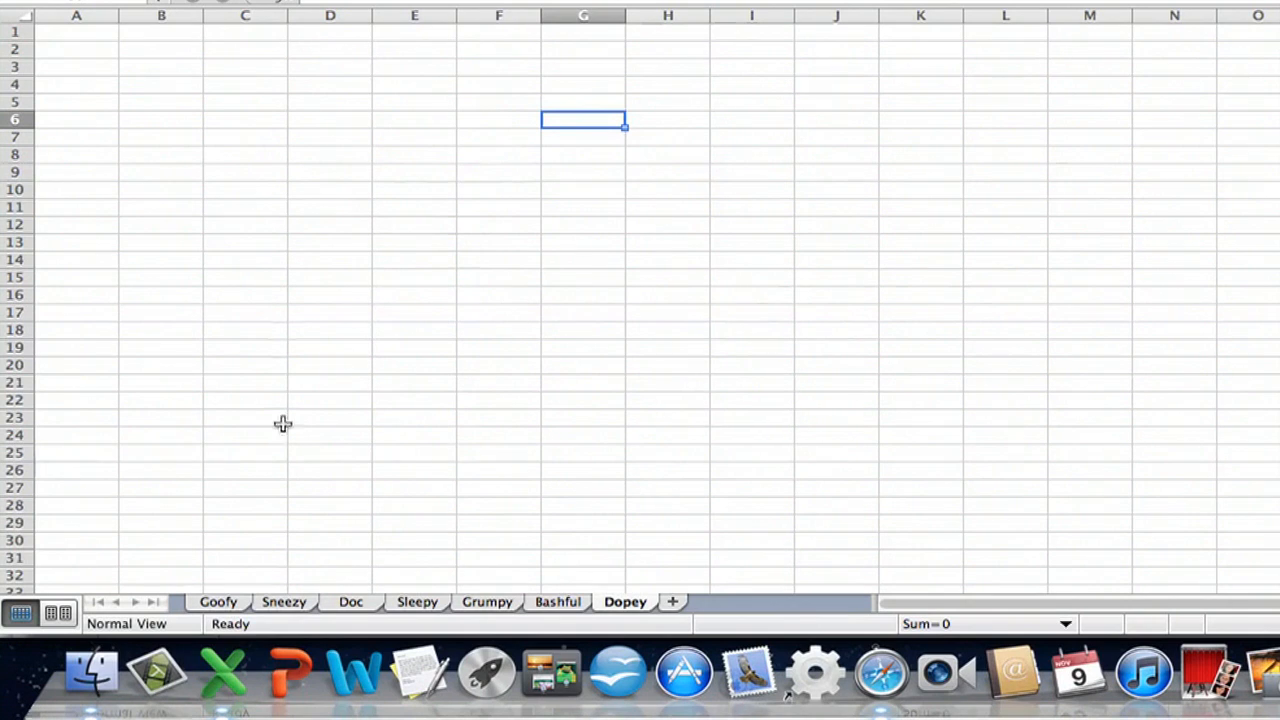
mouse_move(228, 620)
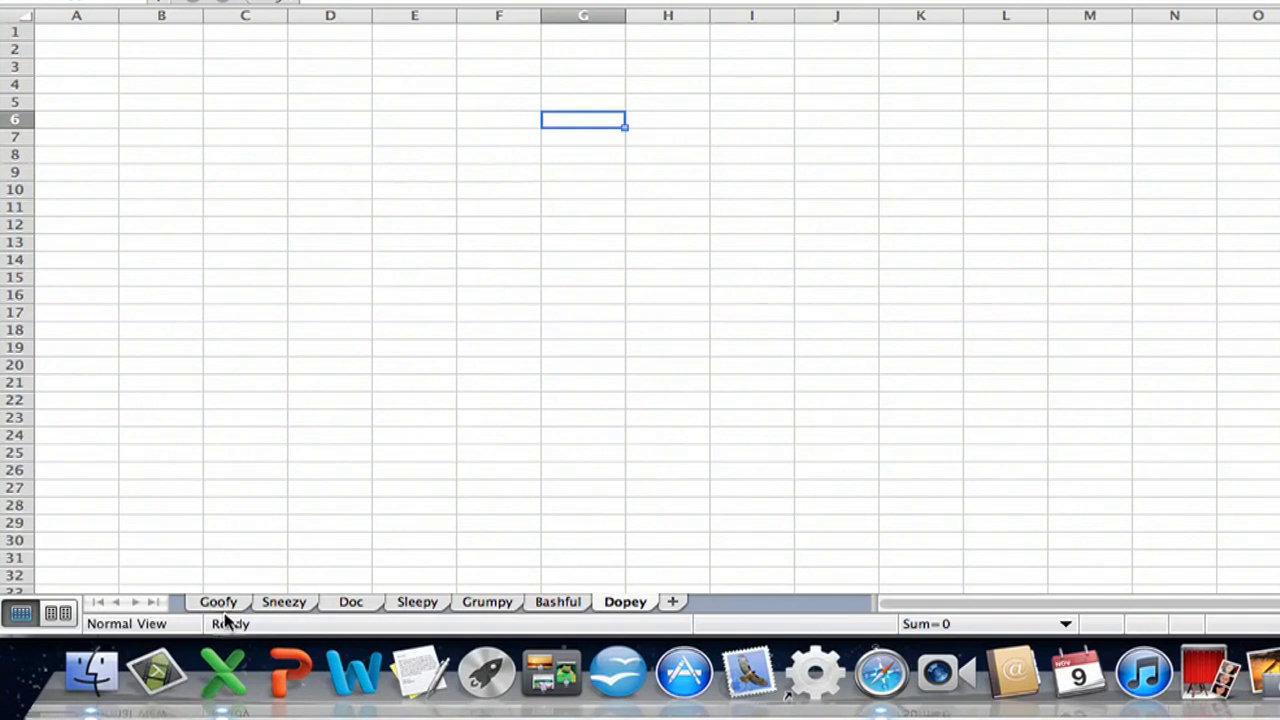
Move Dopey back to fourth after Doc and drag Sneezy past Bashful to the end
left_click(218, 600)
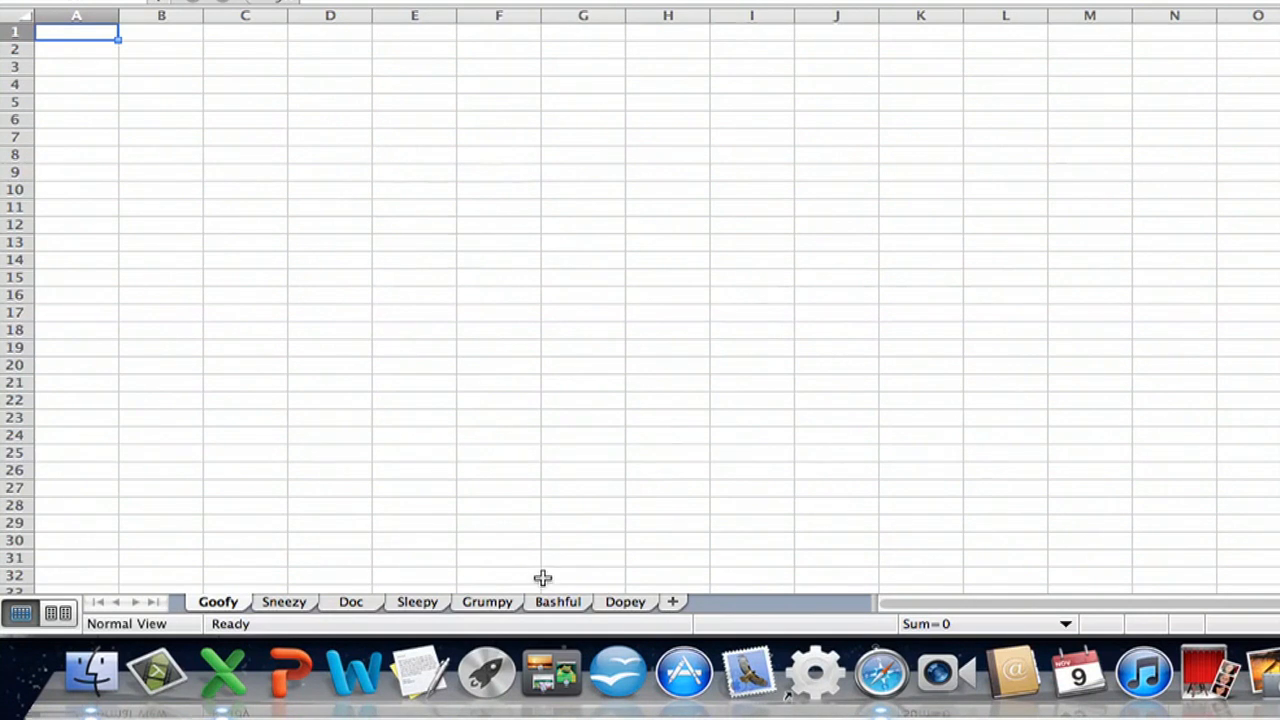
left_click(618, 600)
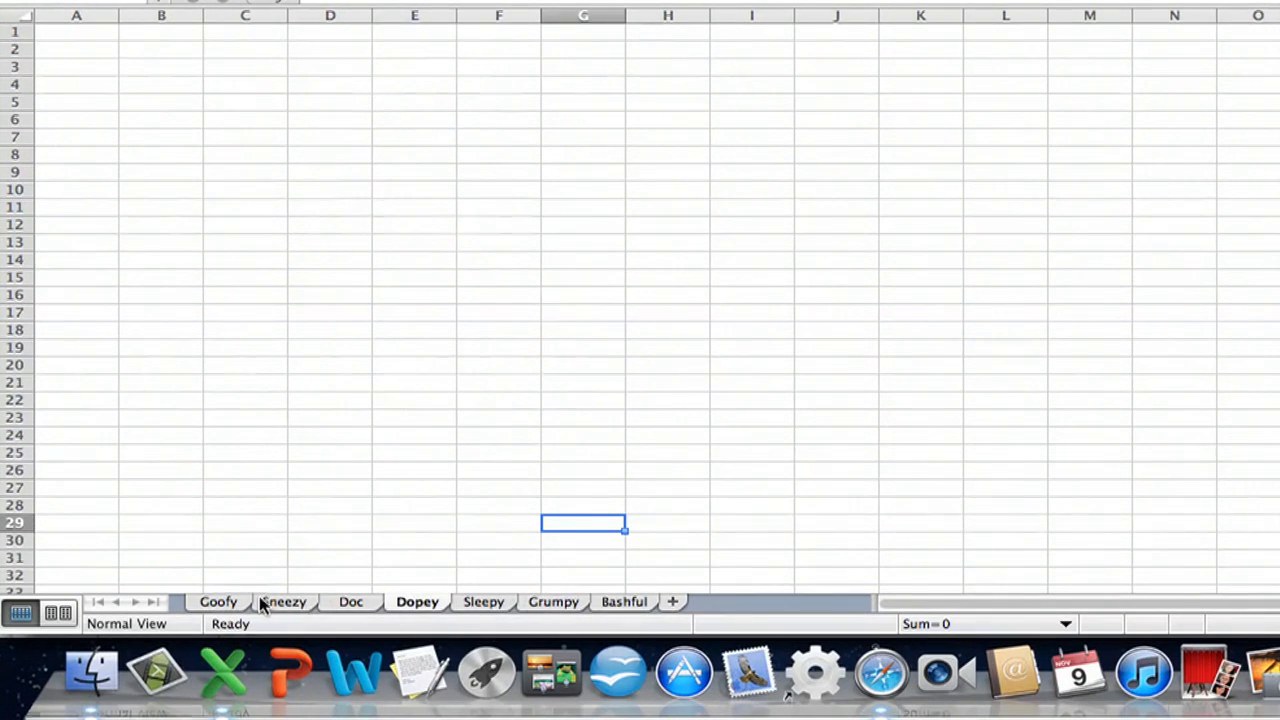
left_click(284, 600)
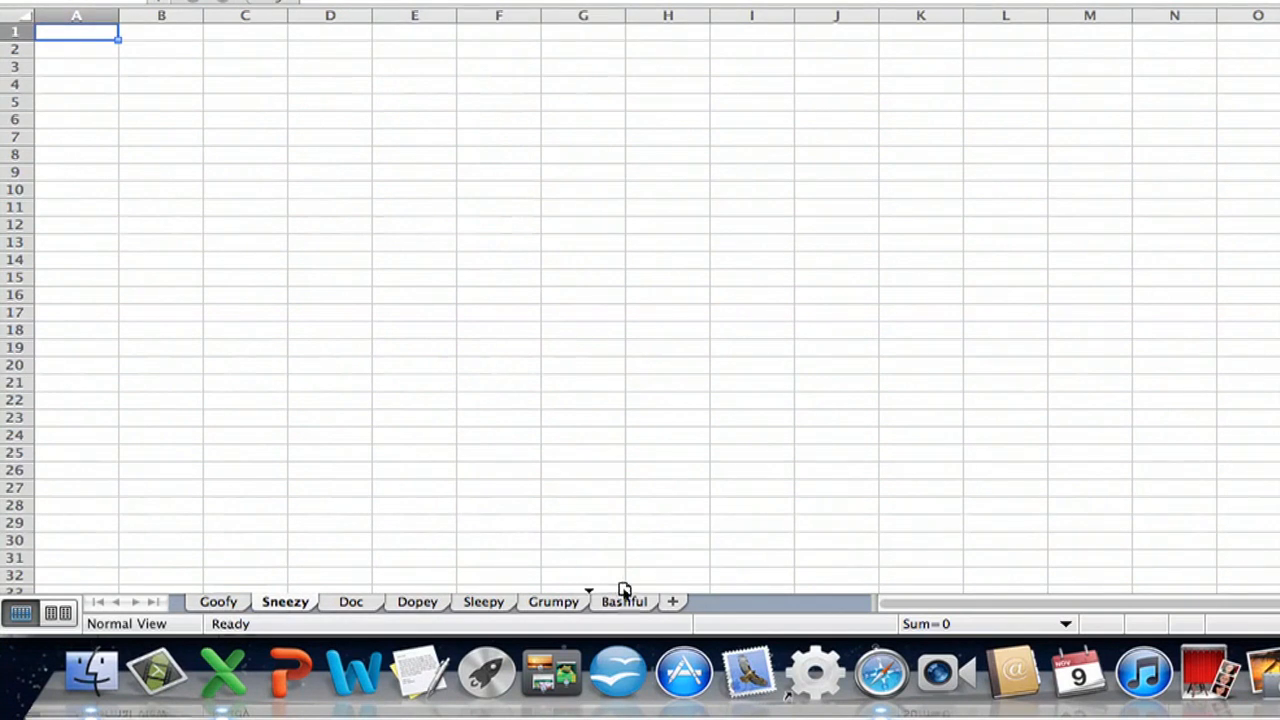
left_click_drag(284, 600, 624, 600)
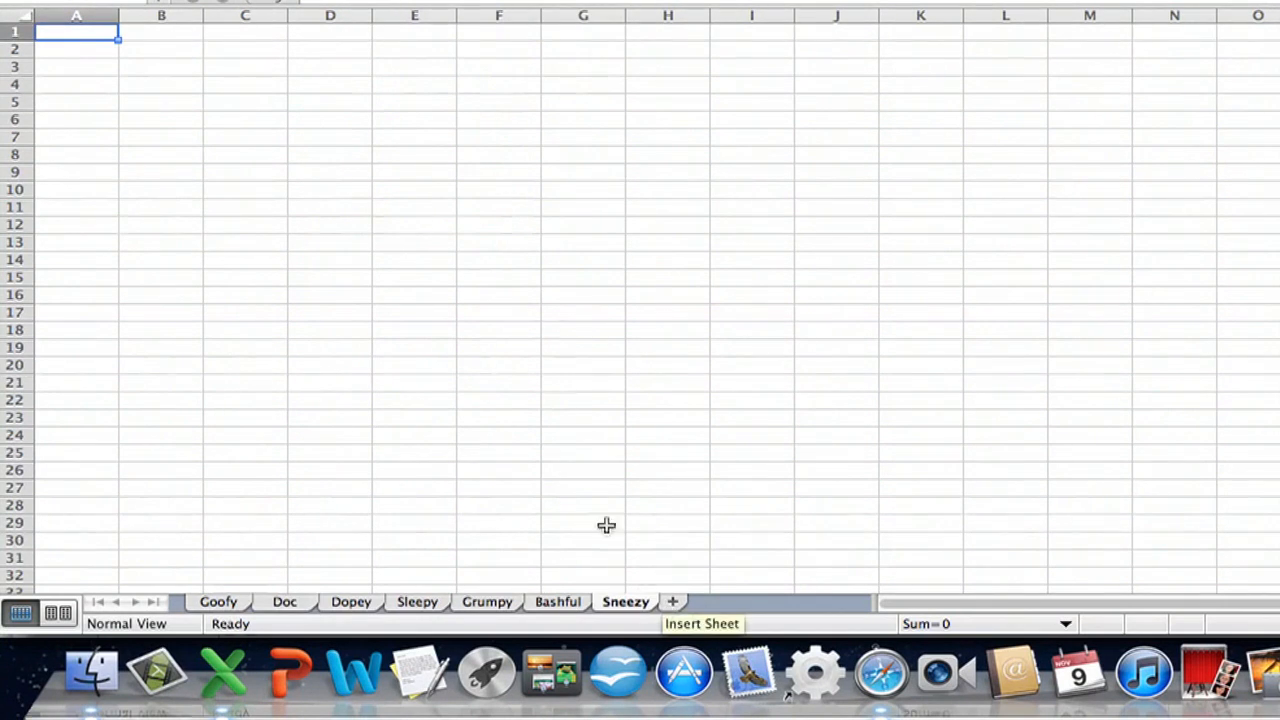
left_click(584, 312)
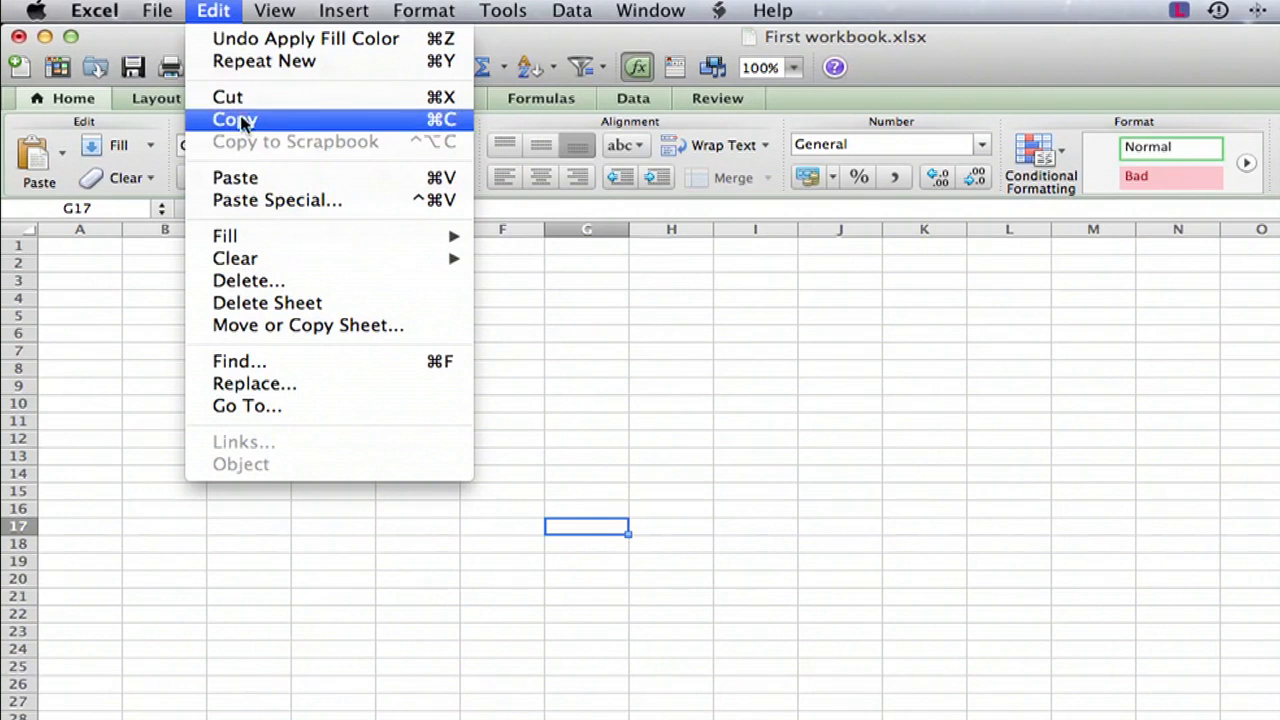
Reach Move or Copy Sheet from the Edit menu for the Sneezy sheet
left_click(234, 120)
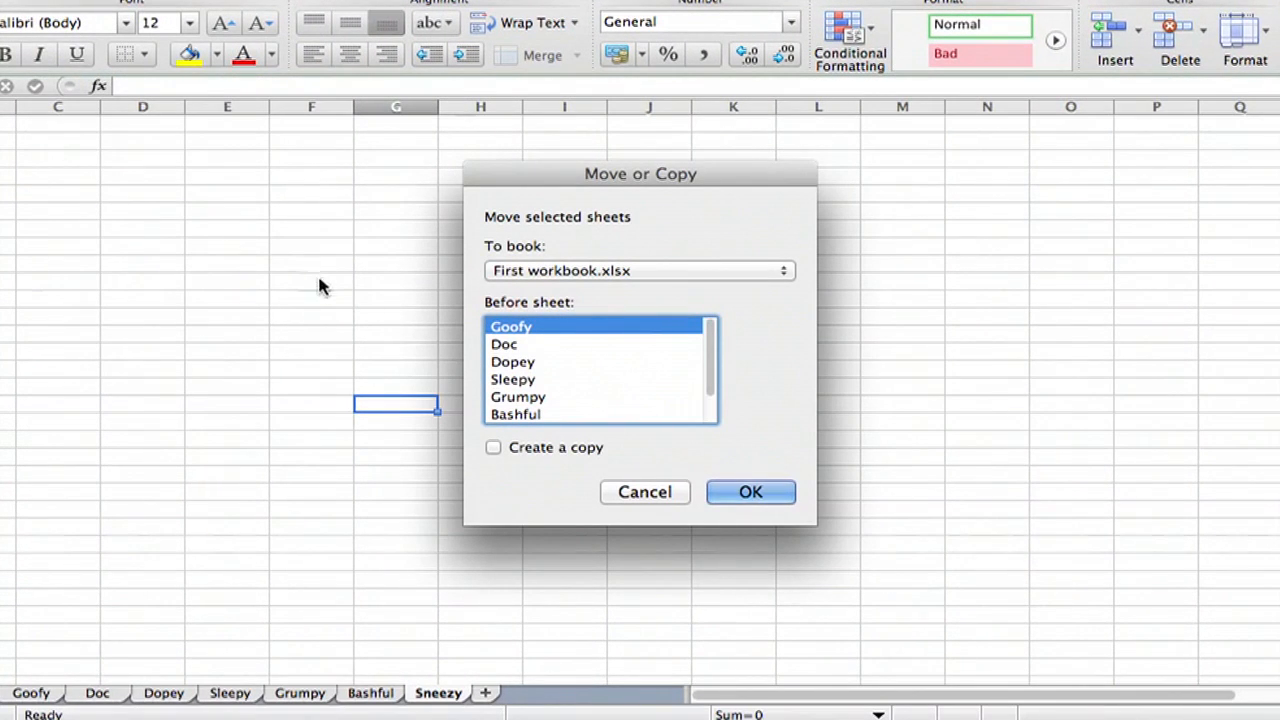
mouse_move(712, 356)
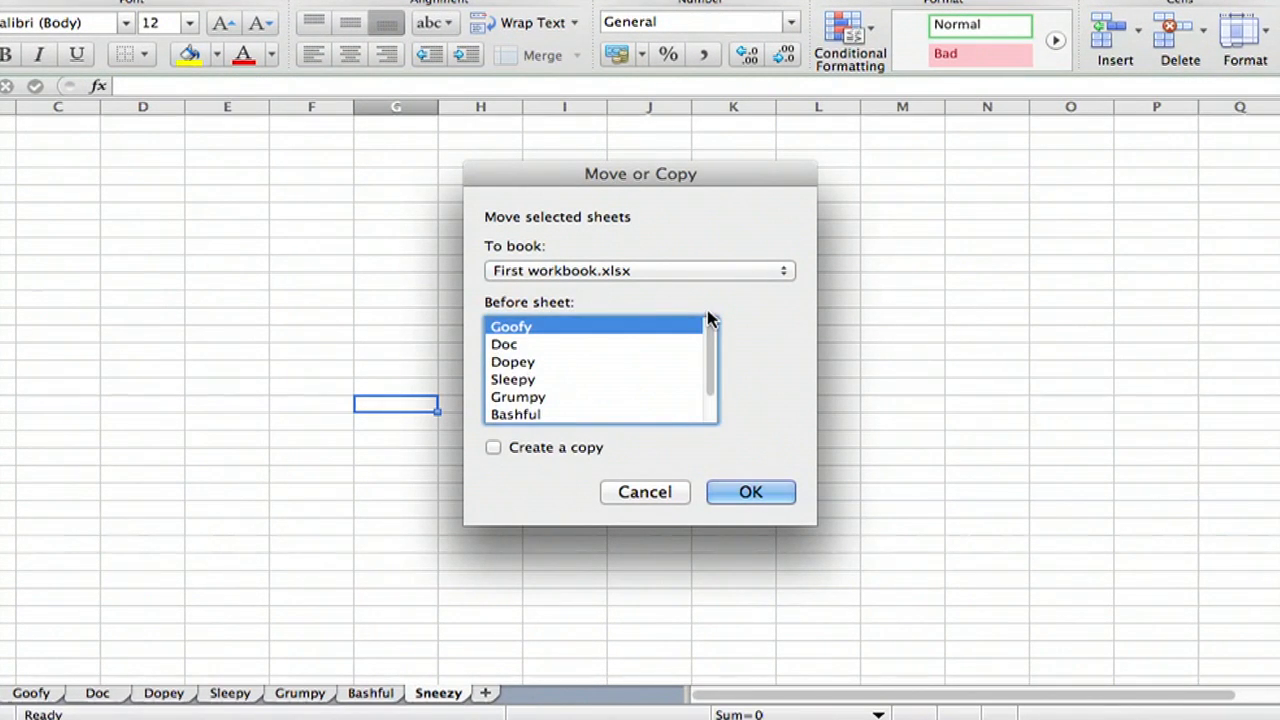
mouse_move(404, 700)
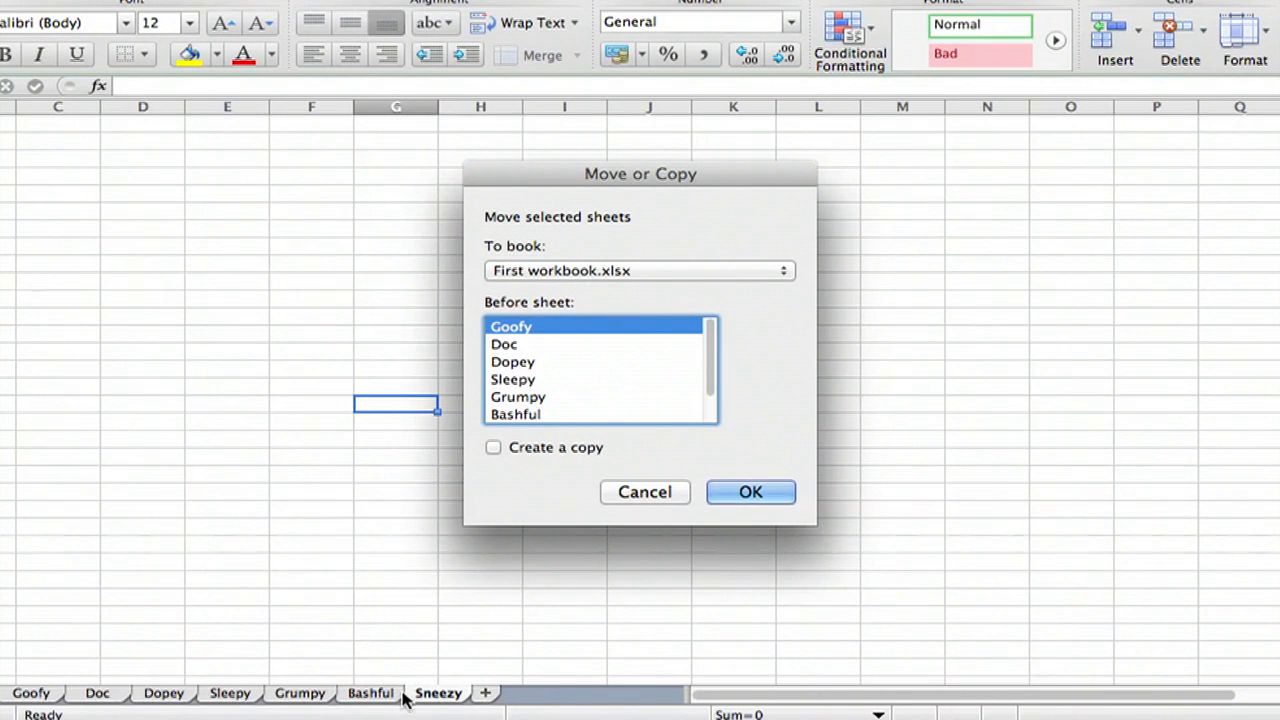
mouse_move(490, 500)
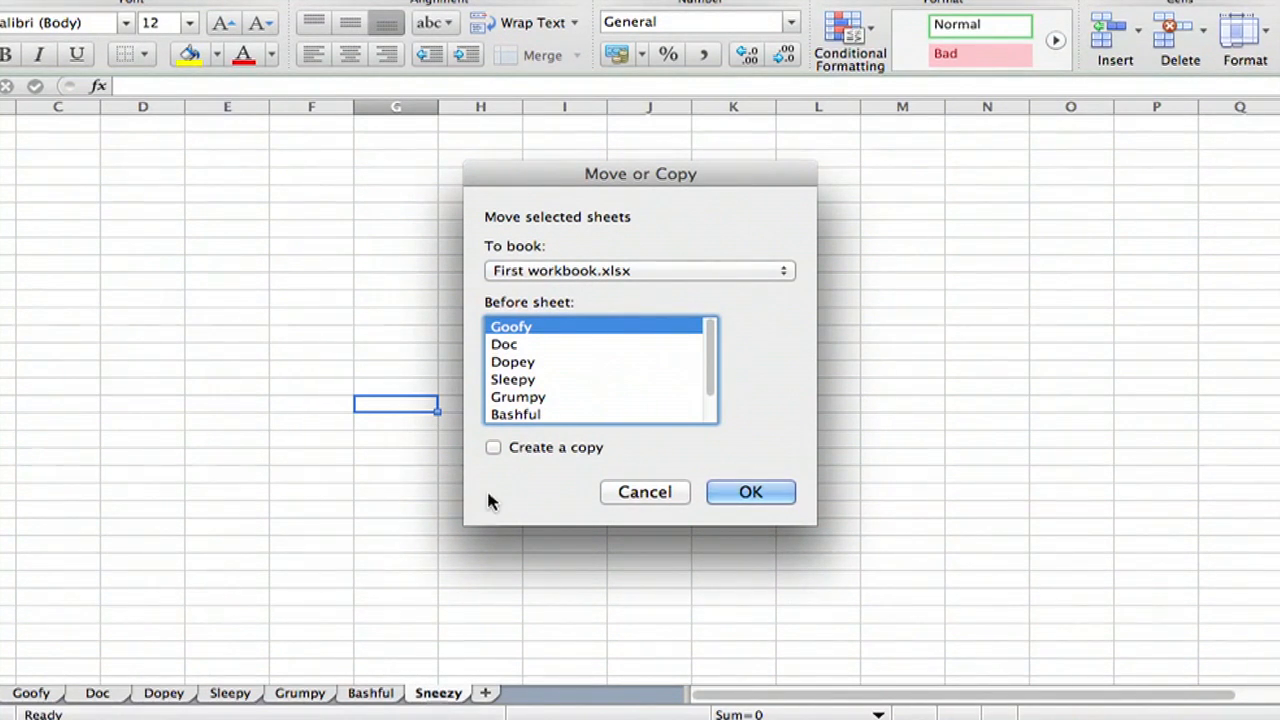
mouse_move(710, 348)
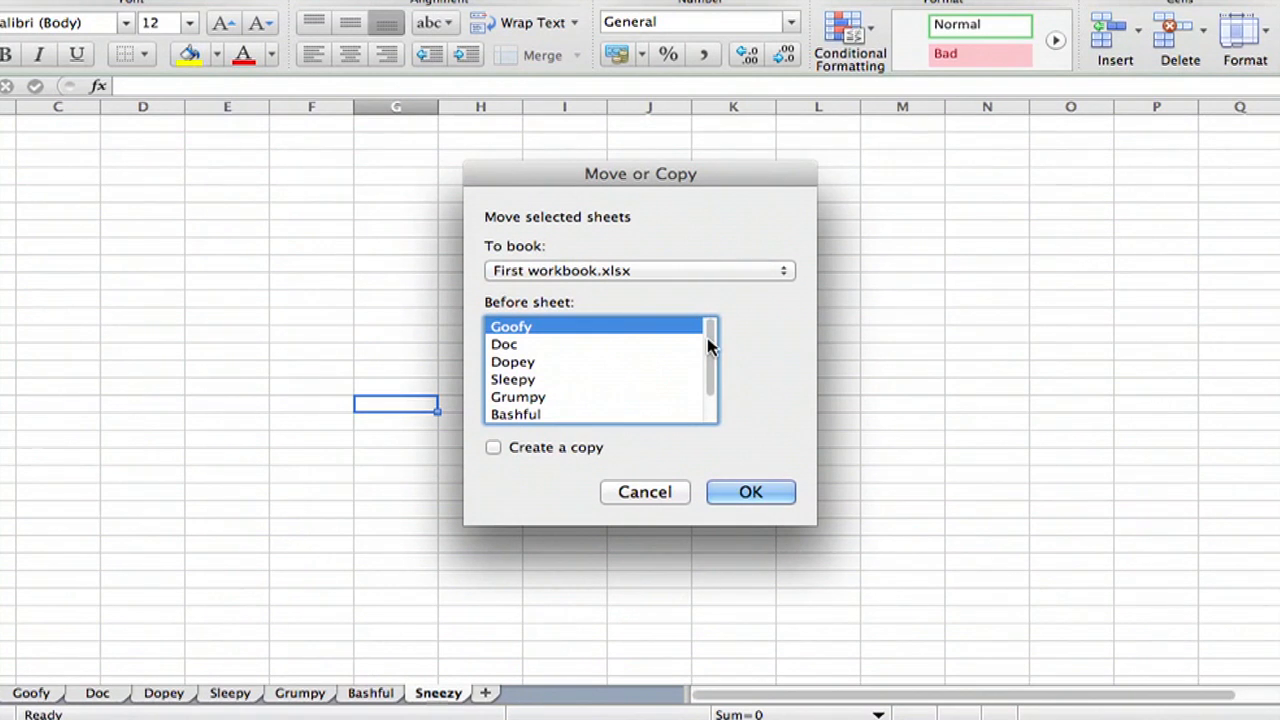
mouse_move(524, 352)
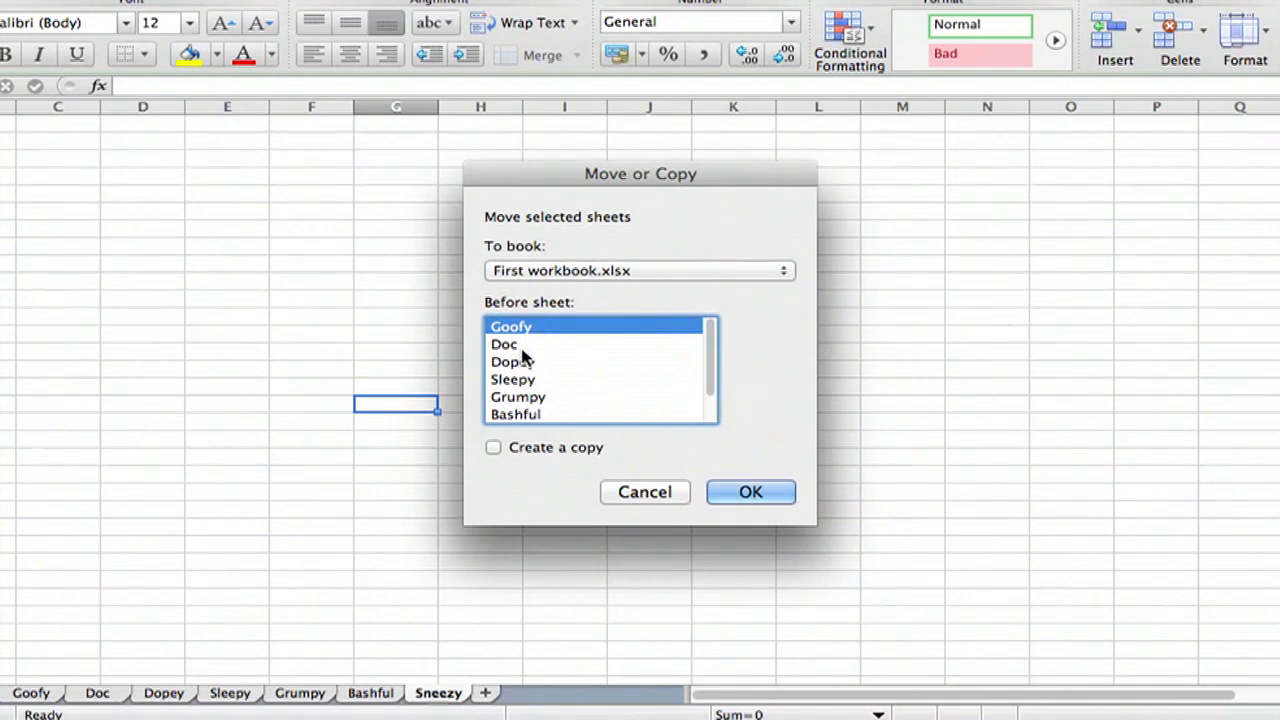
Choose Dopey under Before sheet and confirm, placing Sneezy between Doc and Dopey
left_click(512, 360)
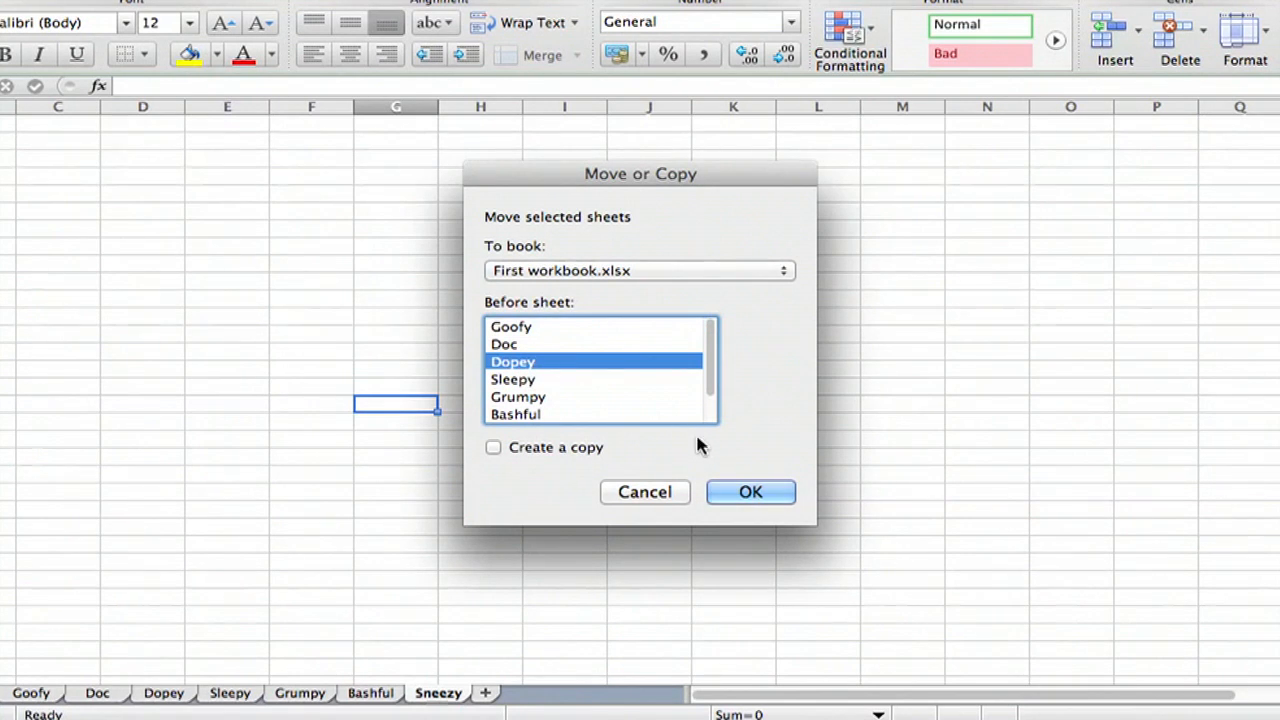
left_click(750, 492)
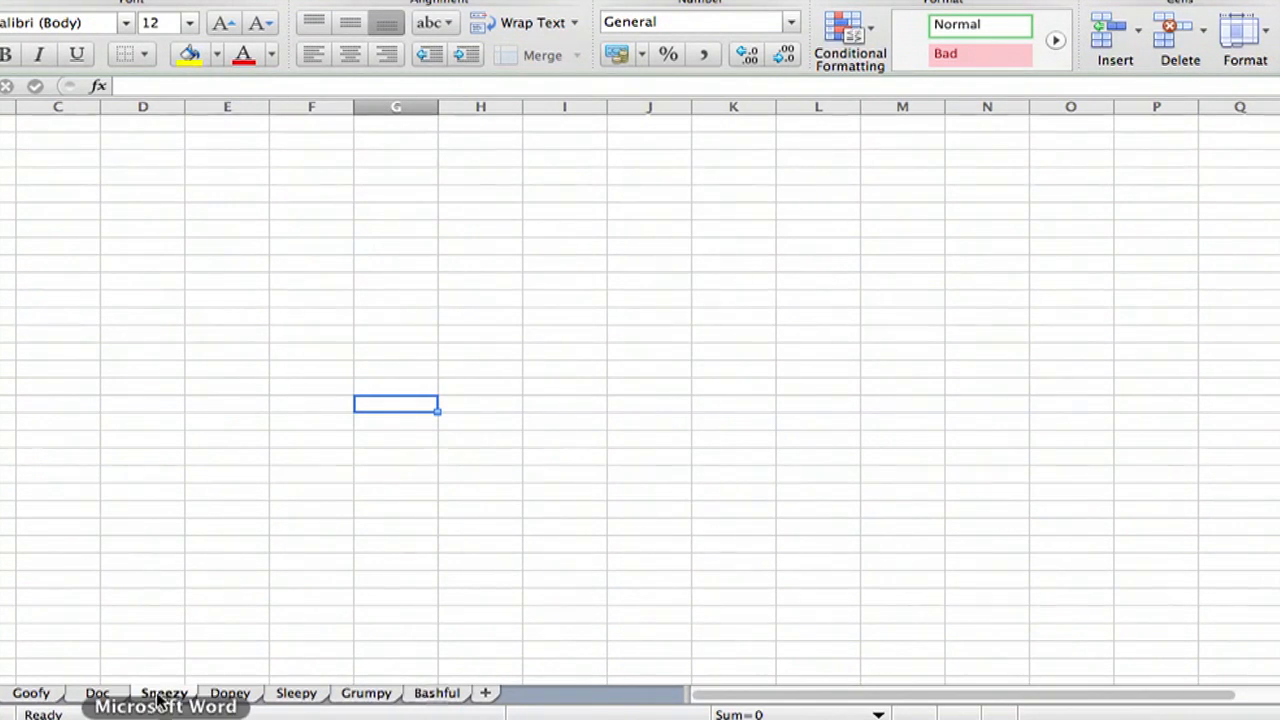